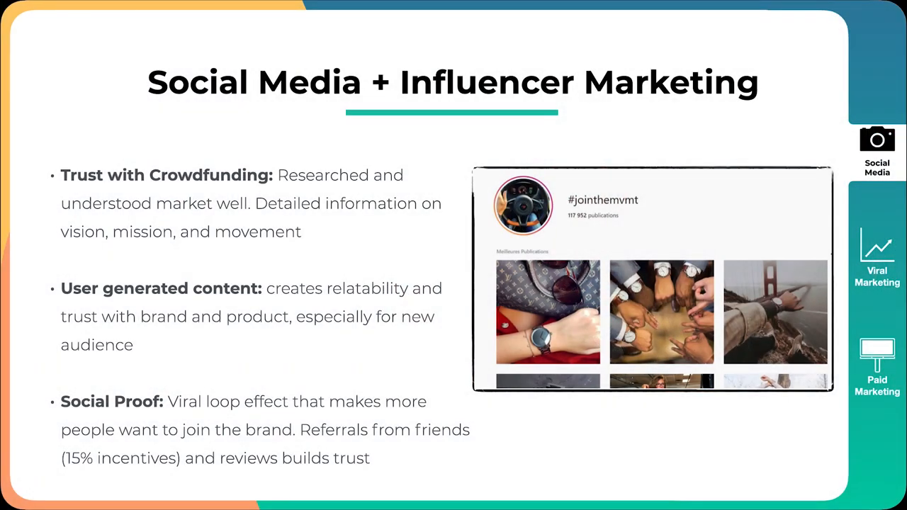
# Advance from the Viral Marketing slide to the Paid Marketing slide via the right-edge section tabs
pyautogui.click(878, 255)
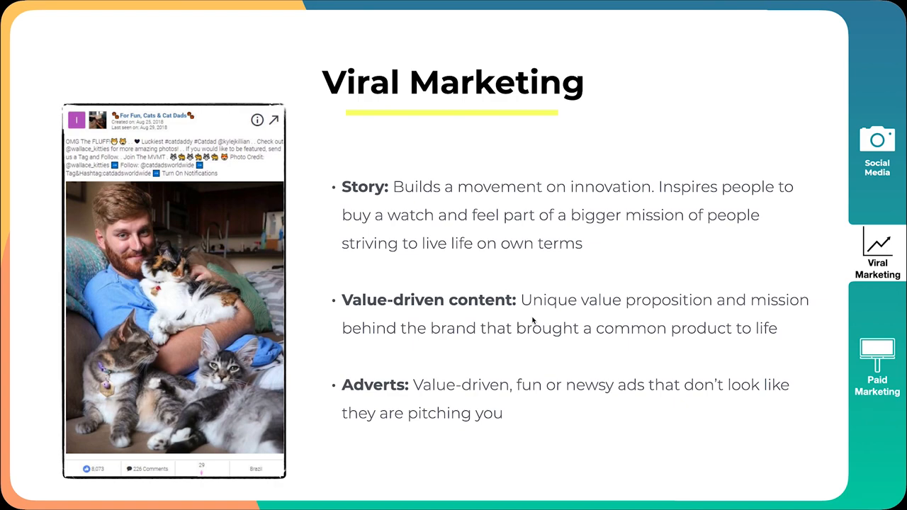
pyautogui.click(876, 366)
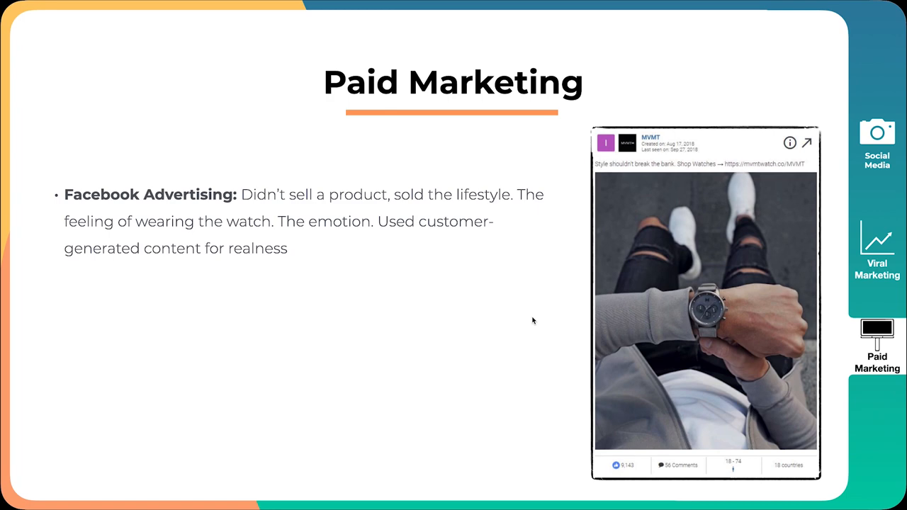